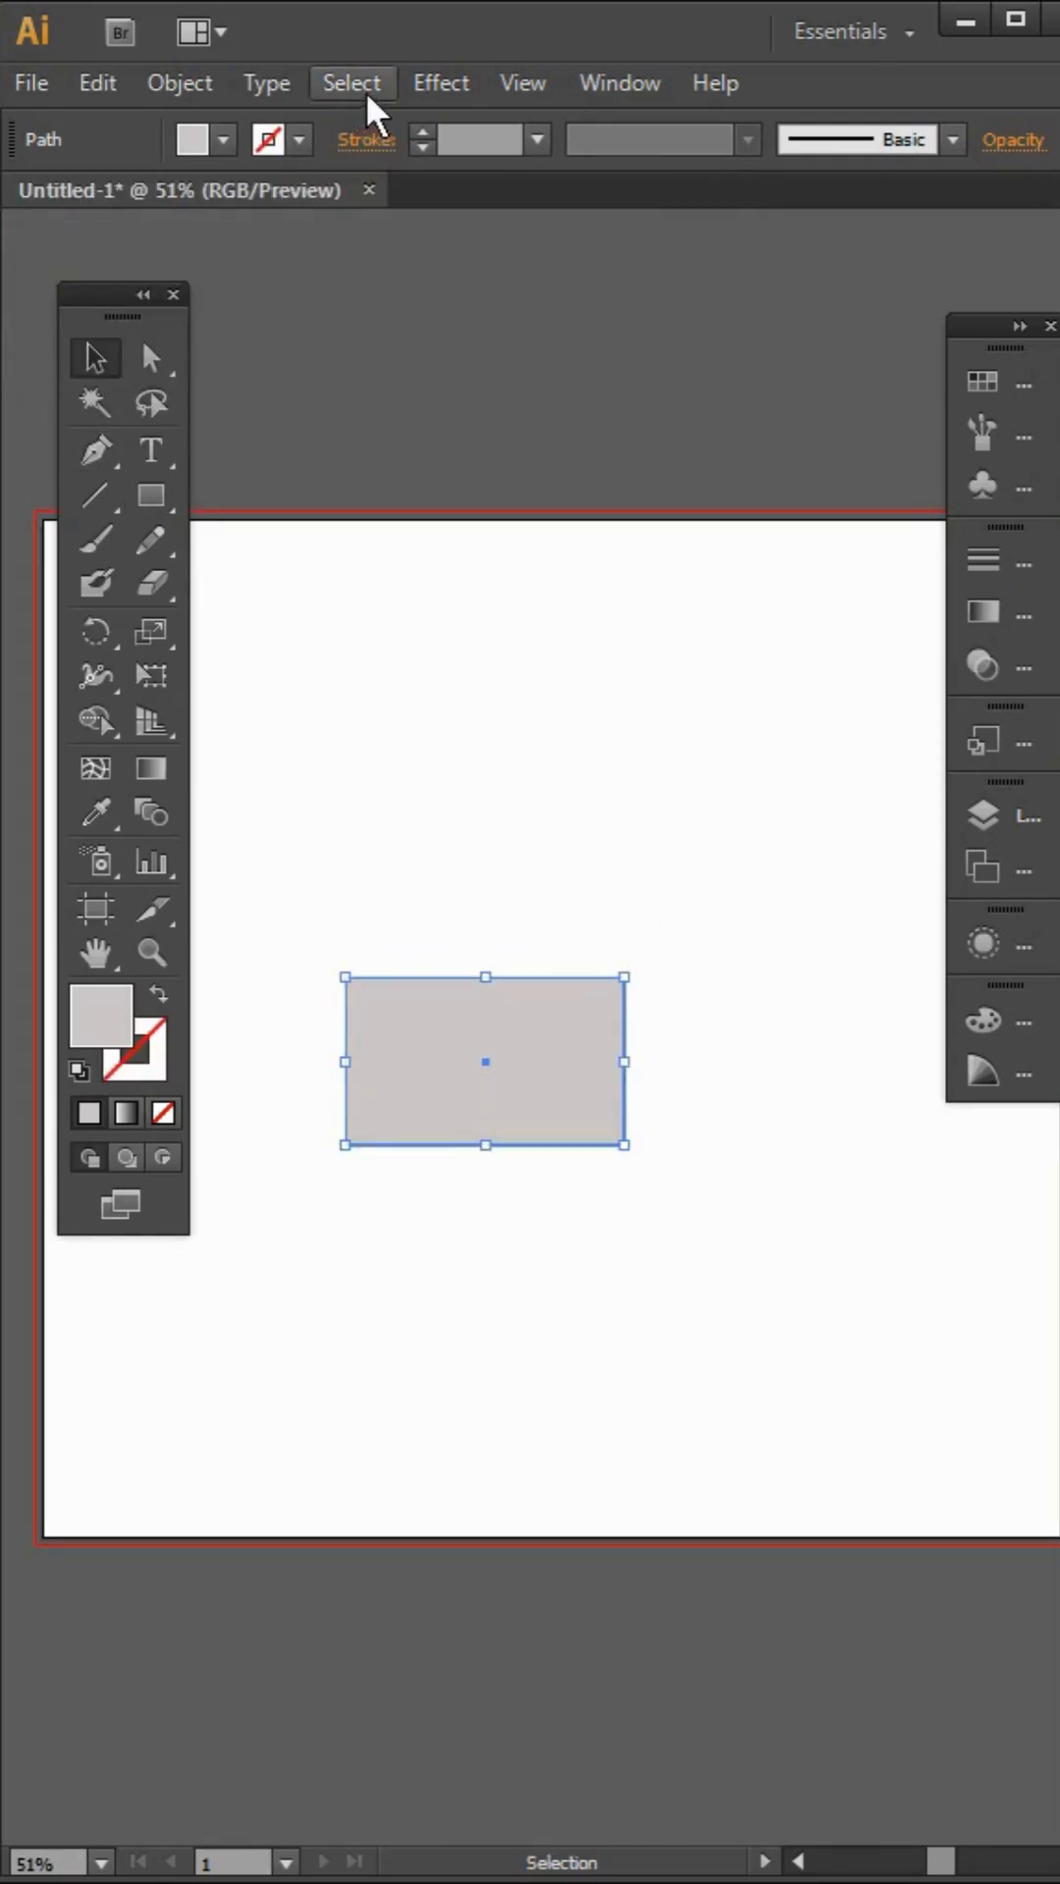
Show the Effect menu's 3D submenu for the selected grey rectangle
left_click(440, 81)
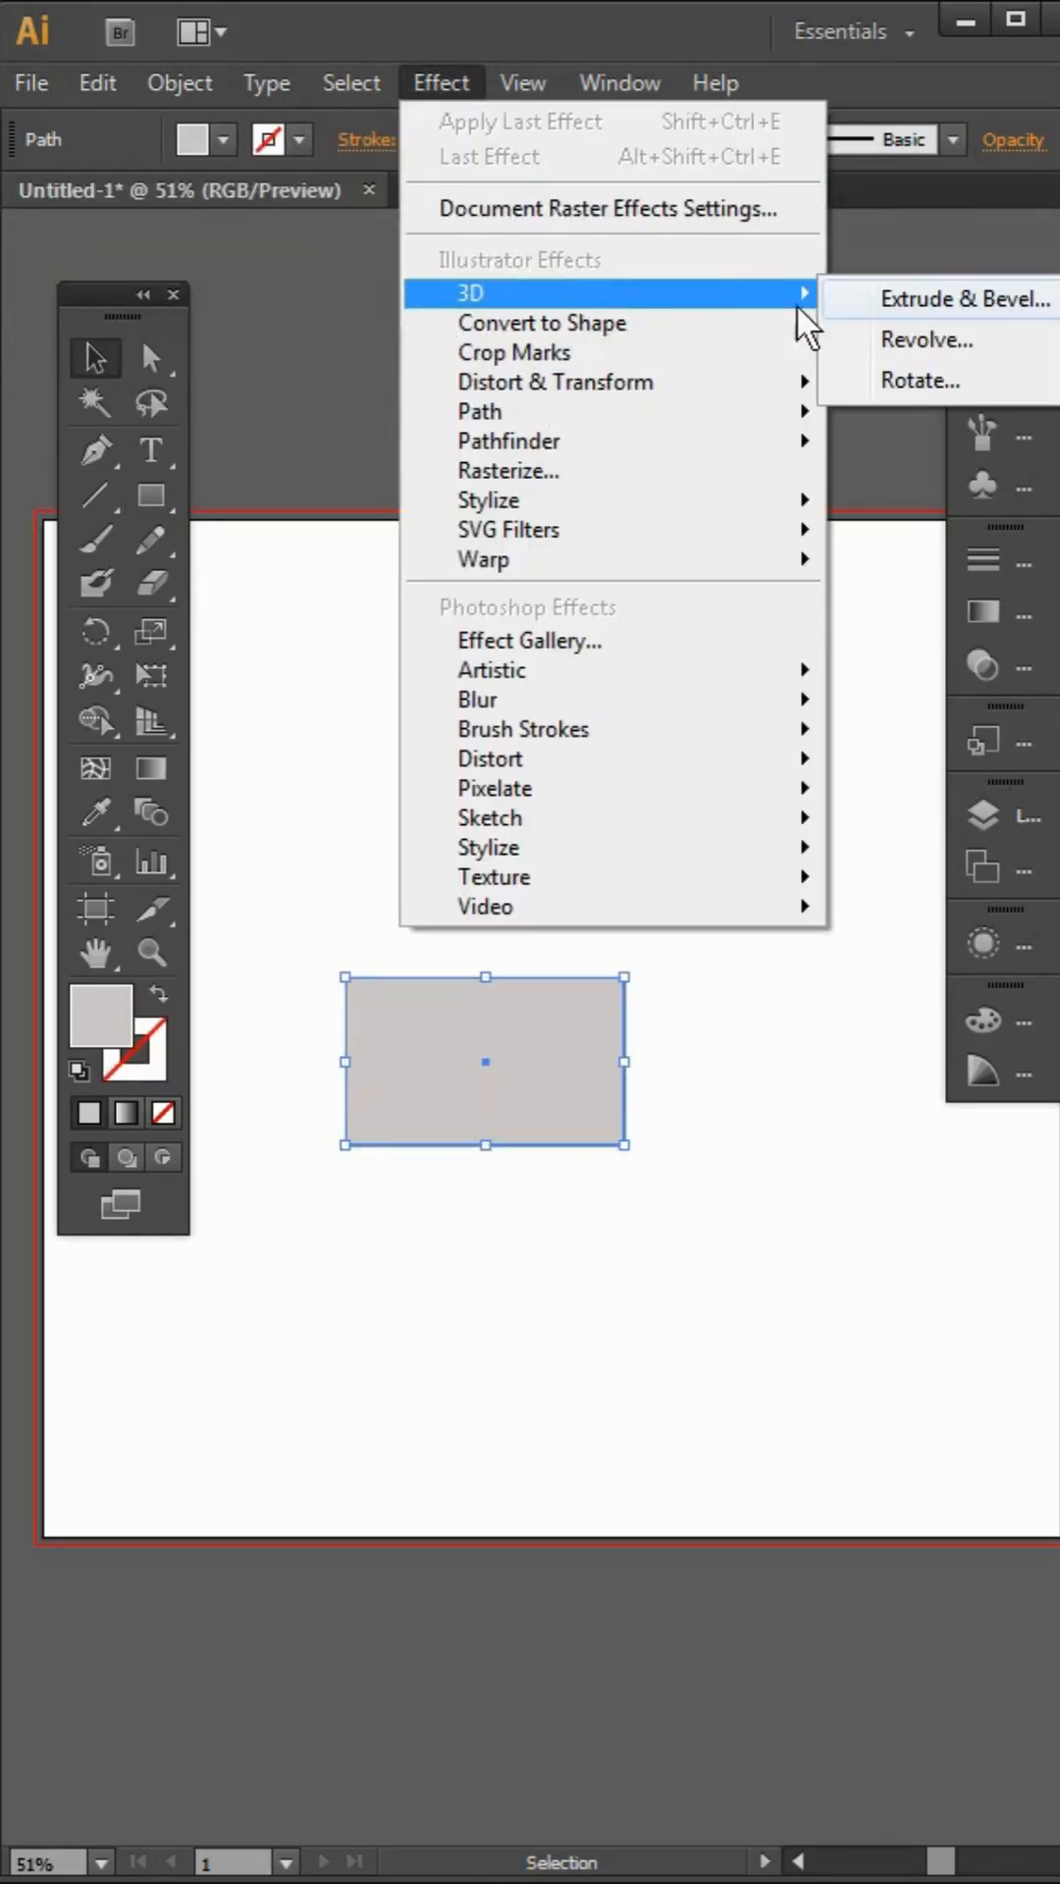
Apply a full 360° 3D Revolve with 0 pt Left Edge offset to the rectangle
left_click(927, 339)
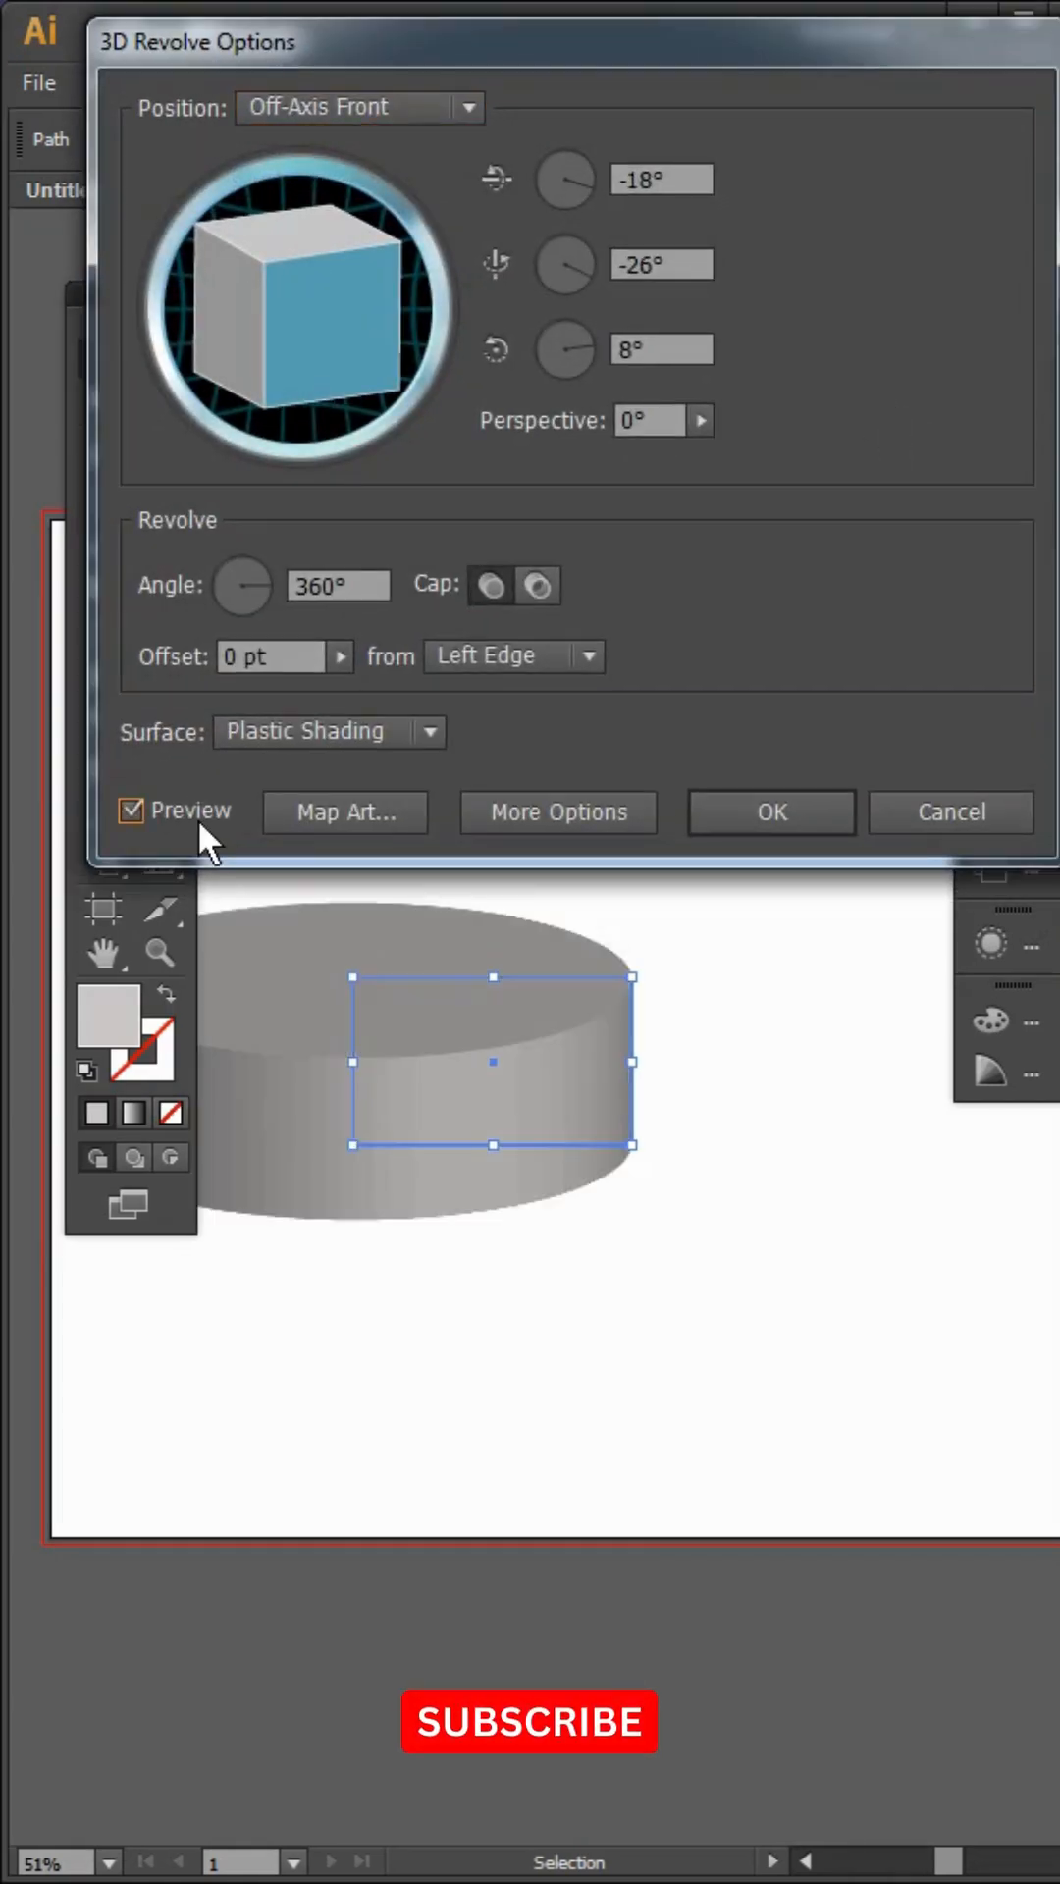
mouse_move(373, 523)
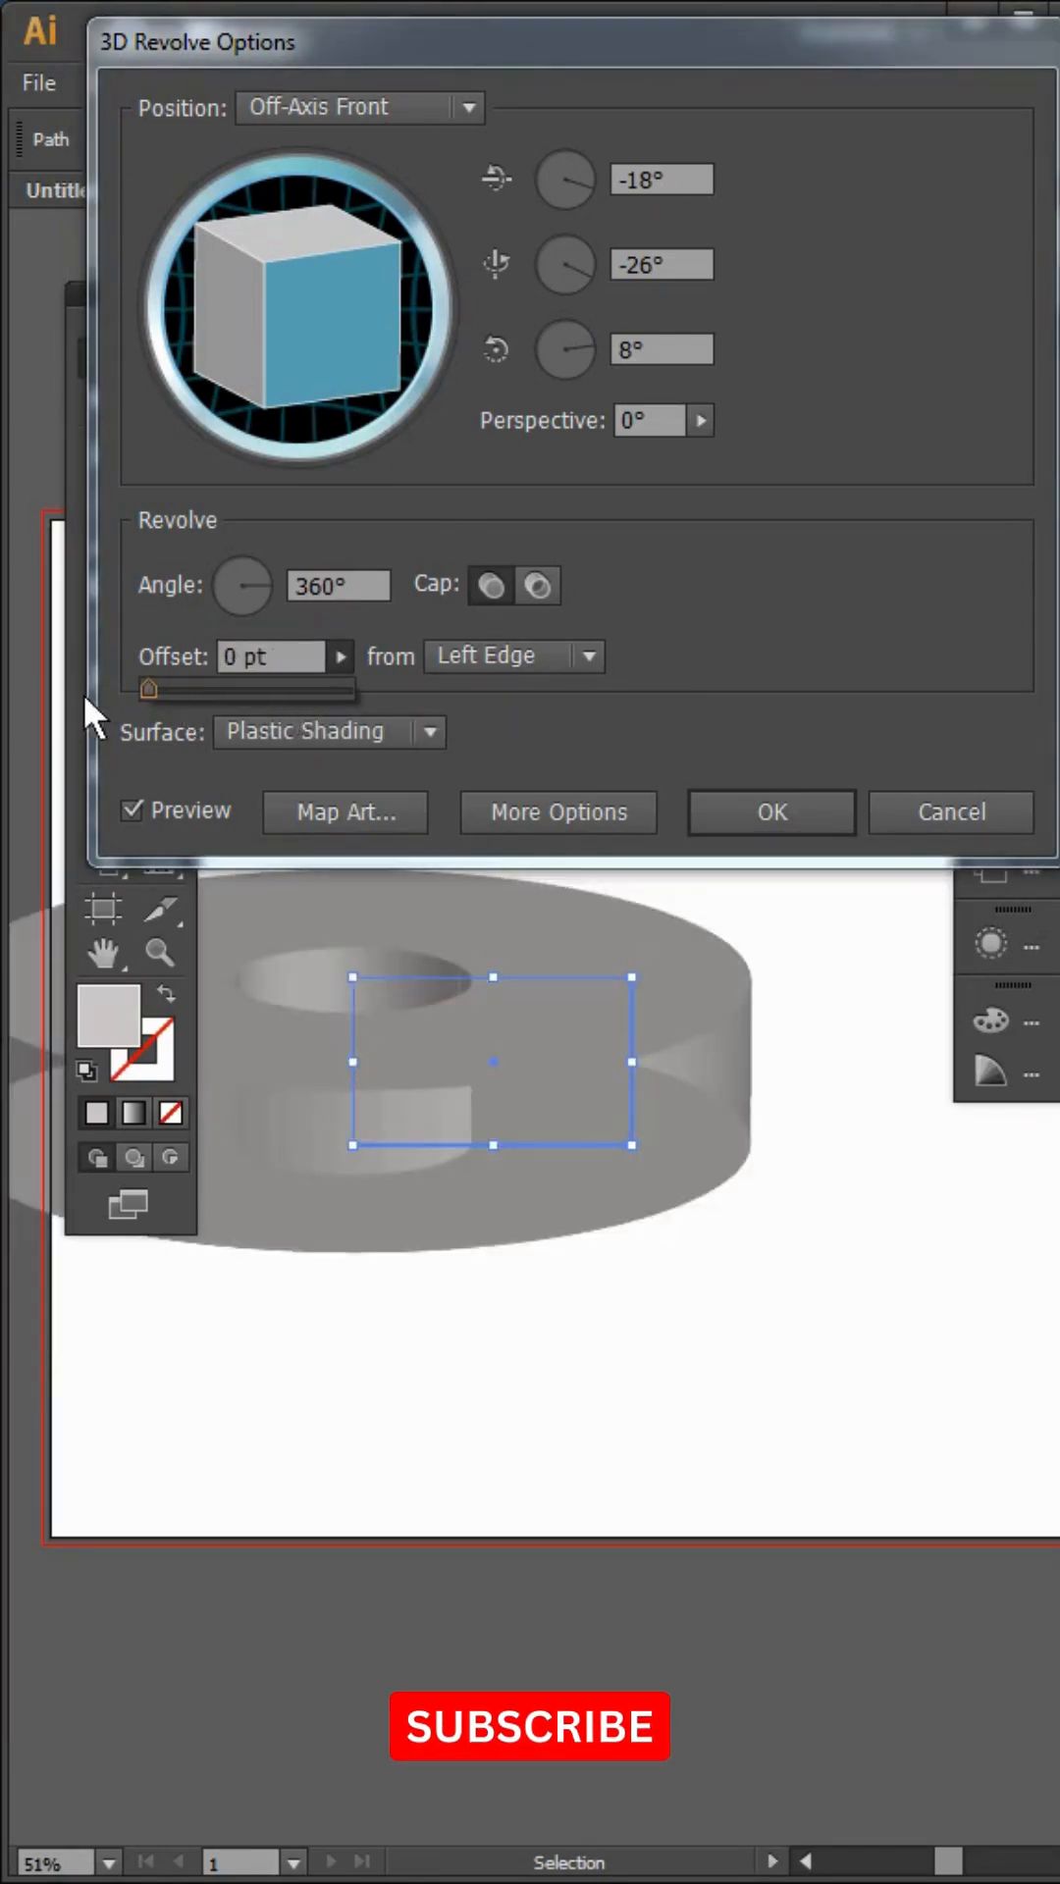
mouse_move(771, 813)
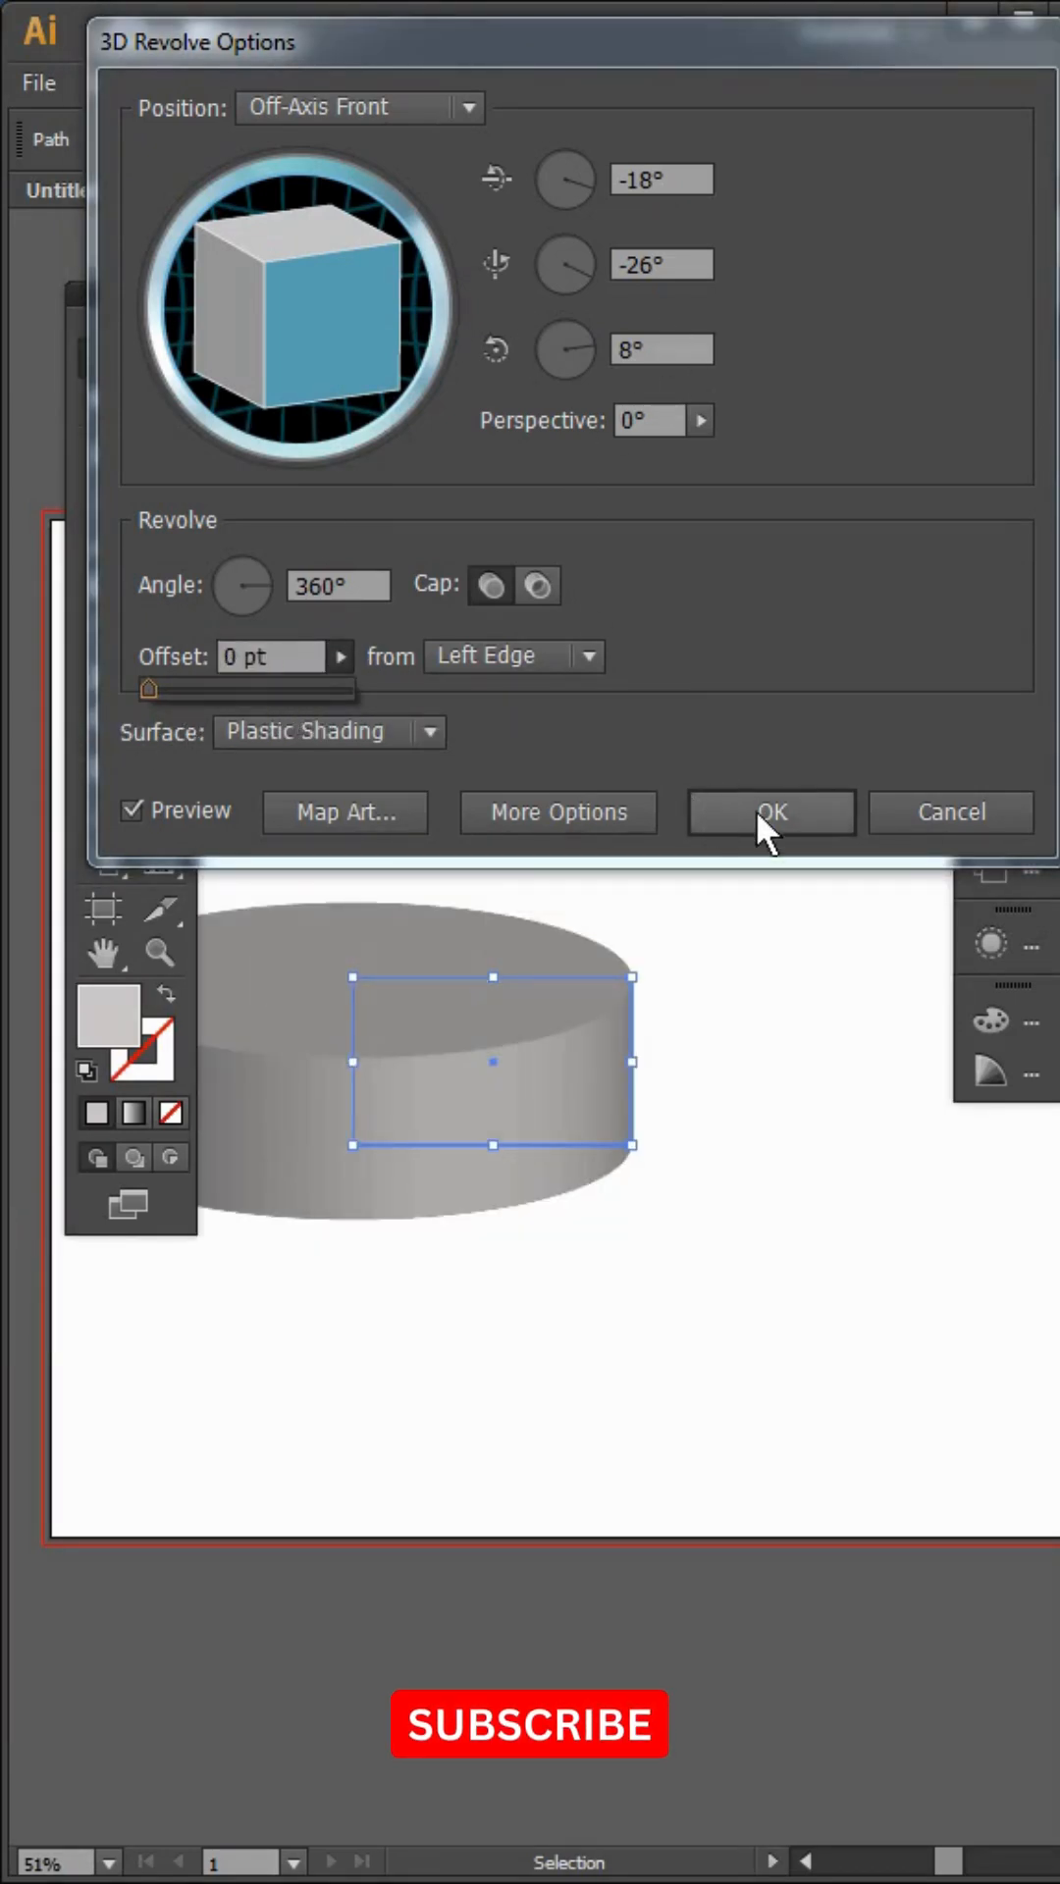
left_click(770, 811)
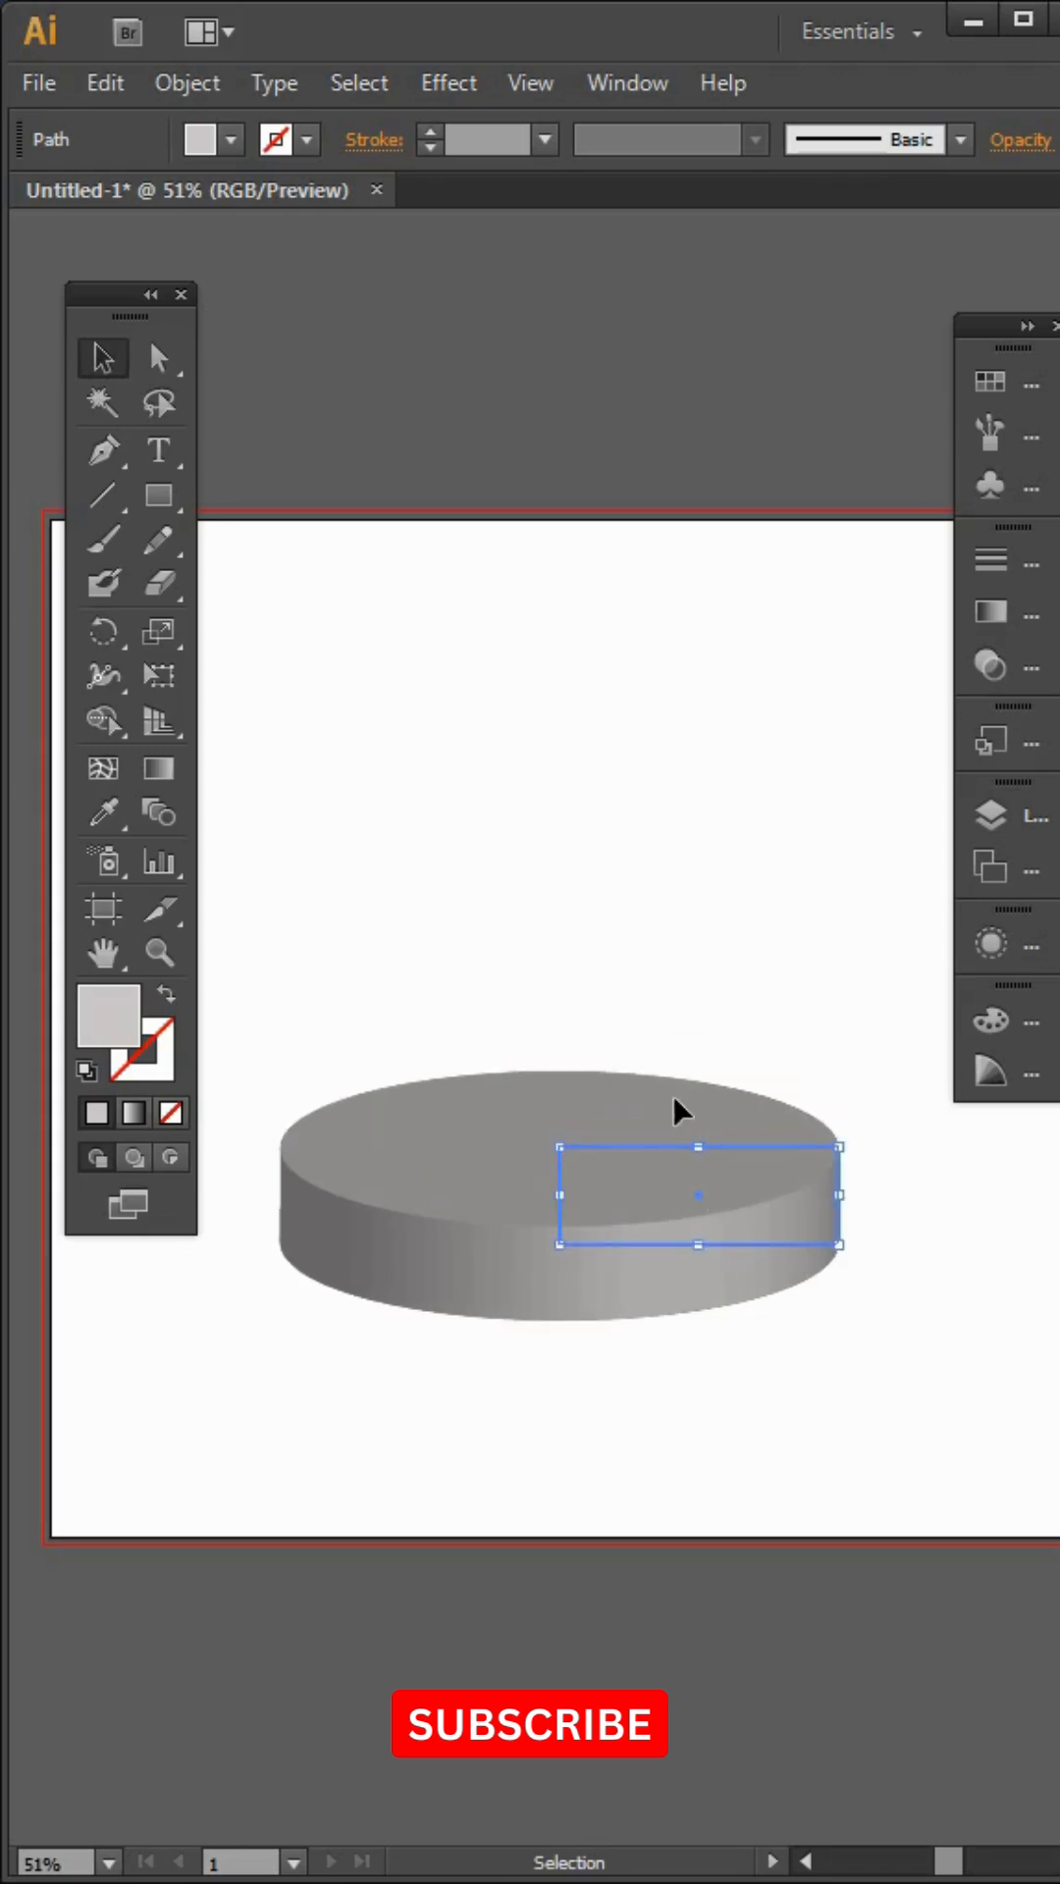
Draw a smaller rectangle atop the cylinder and revolve it into a second grey cylinder
left_click(105, 83)
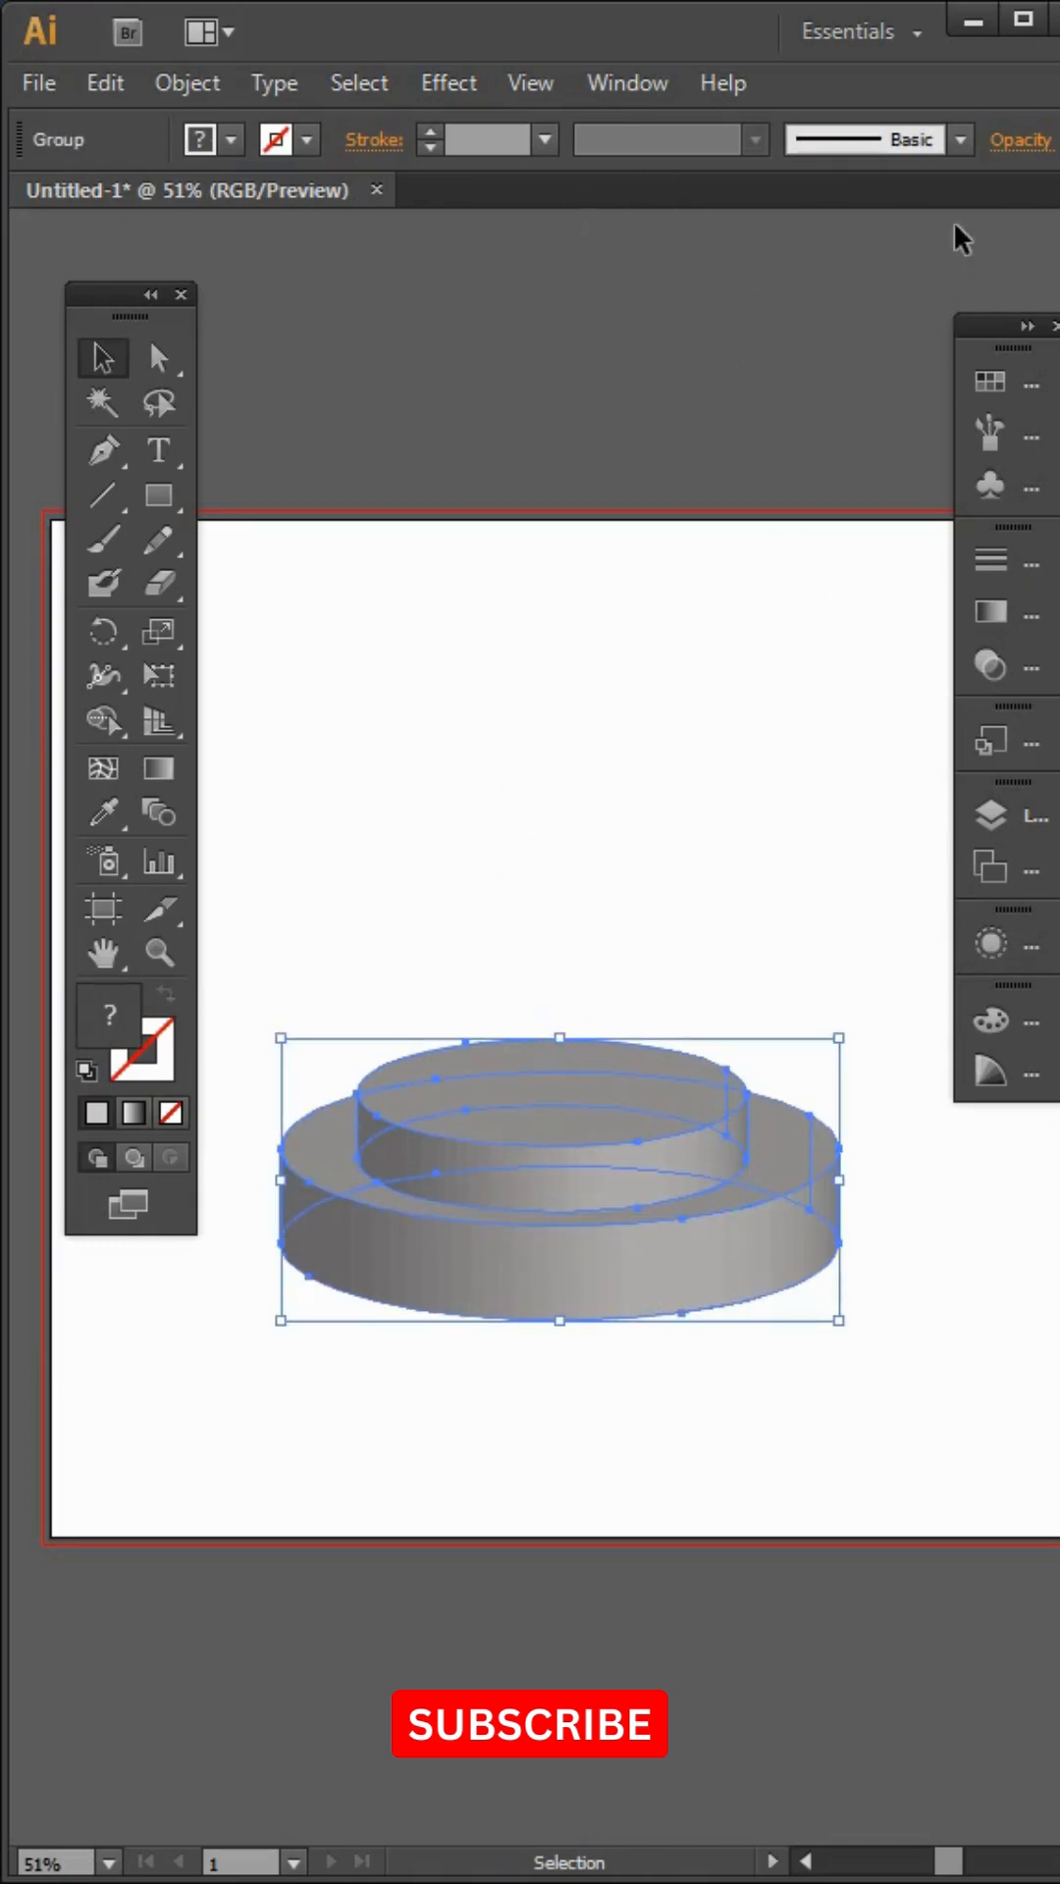
mouse_move(670, 1120)
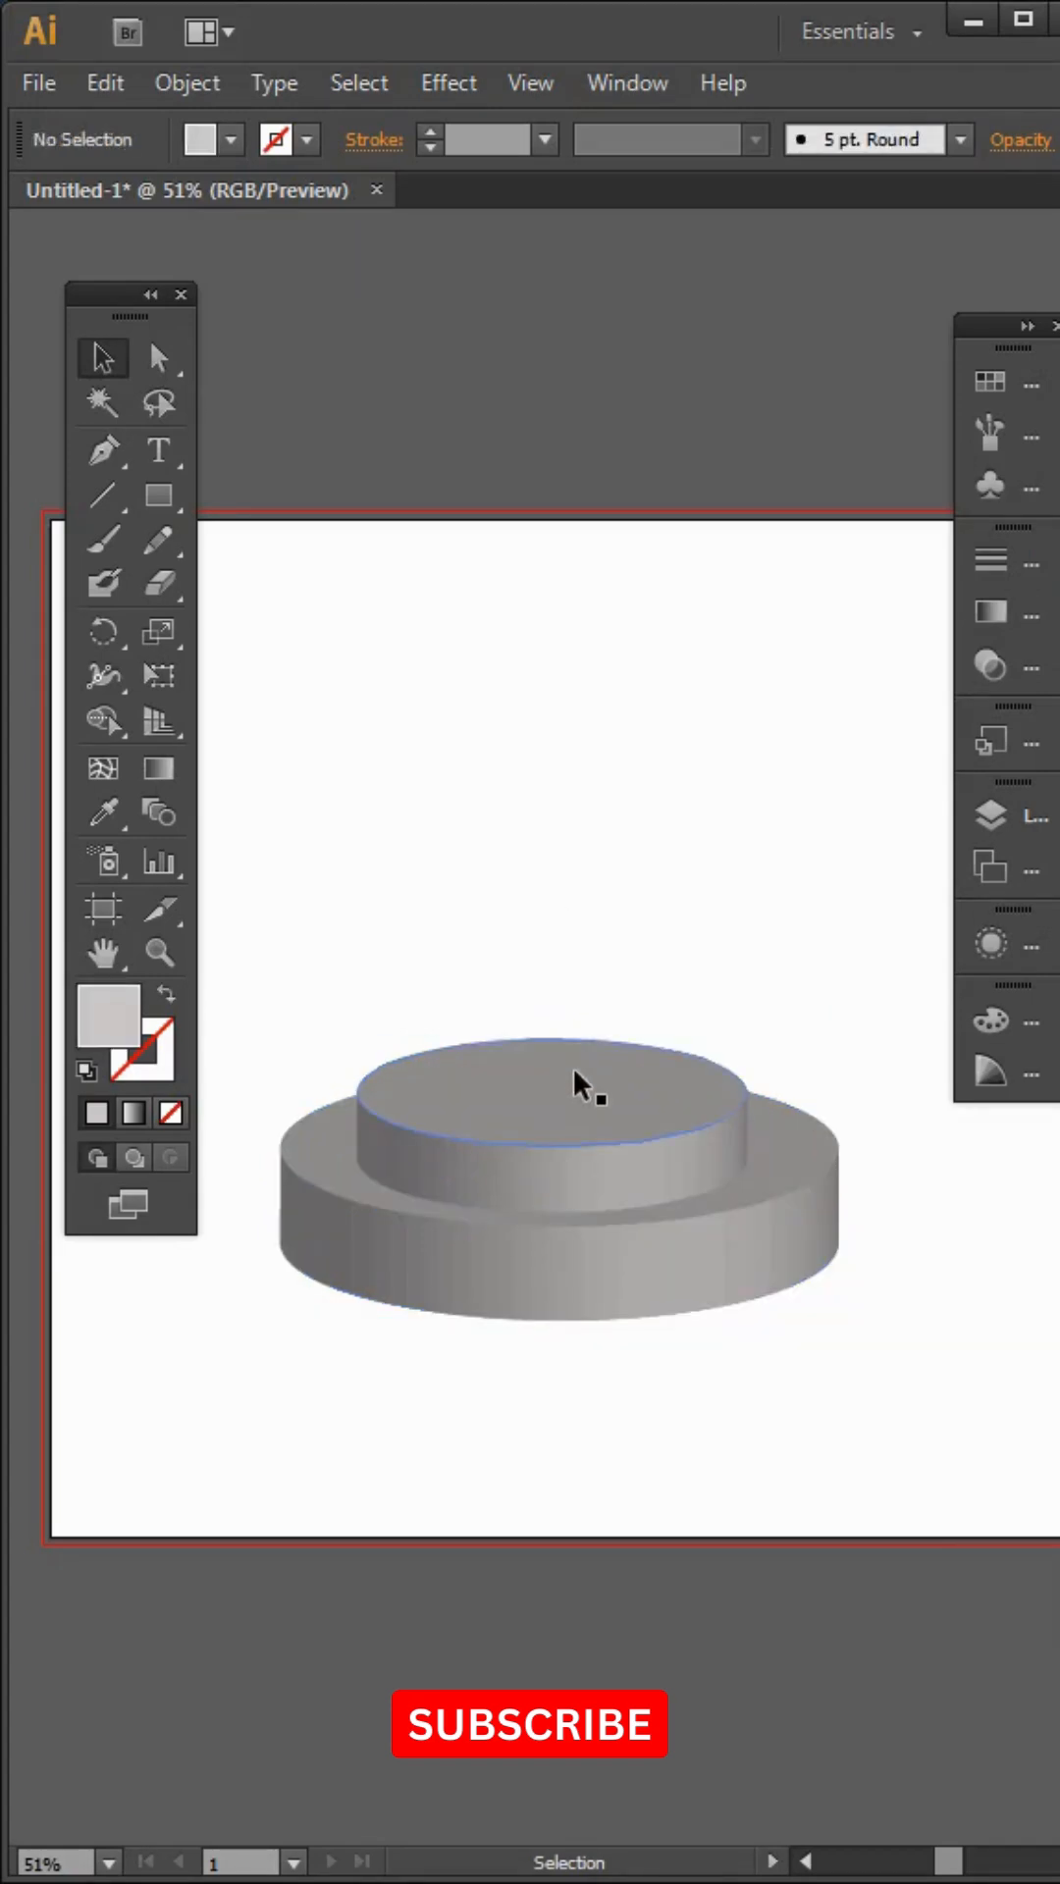
left_click(552, 1088)
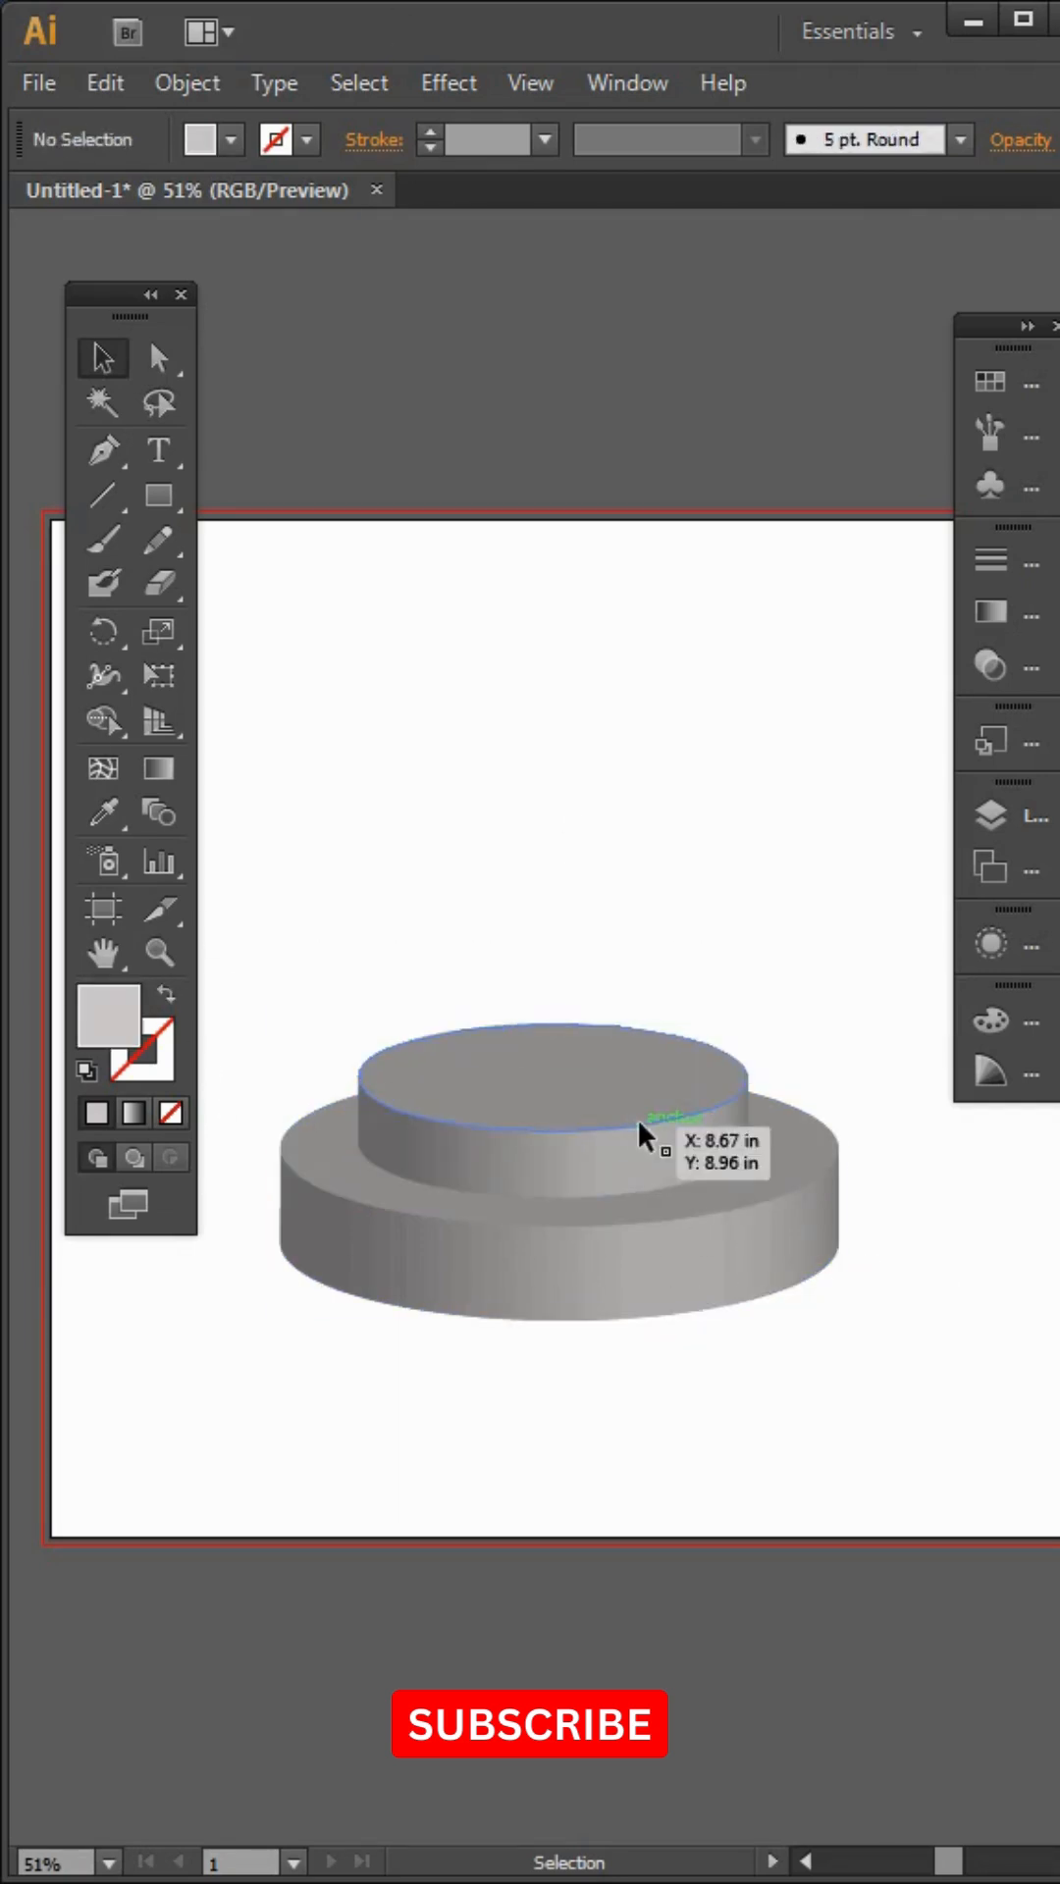
left_click(541, 1118)
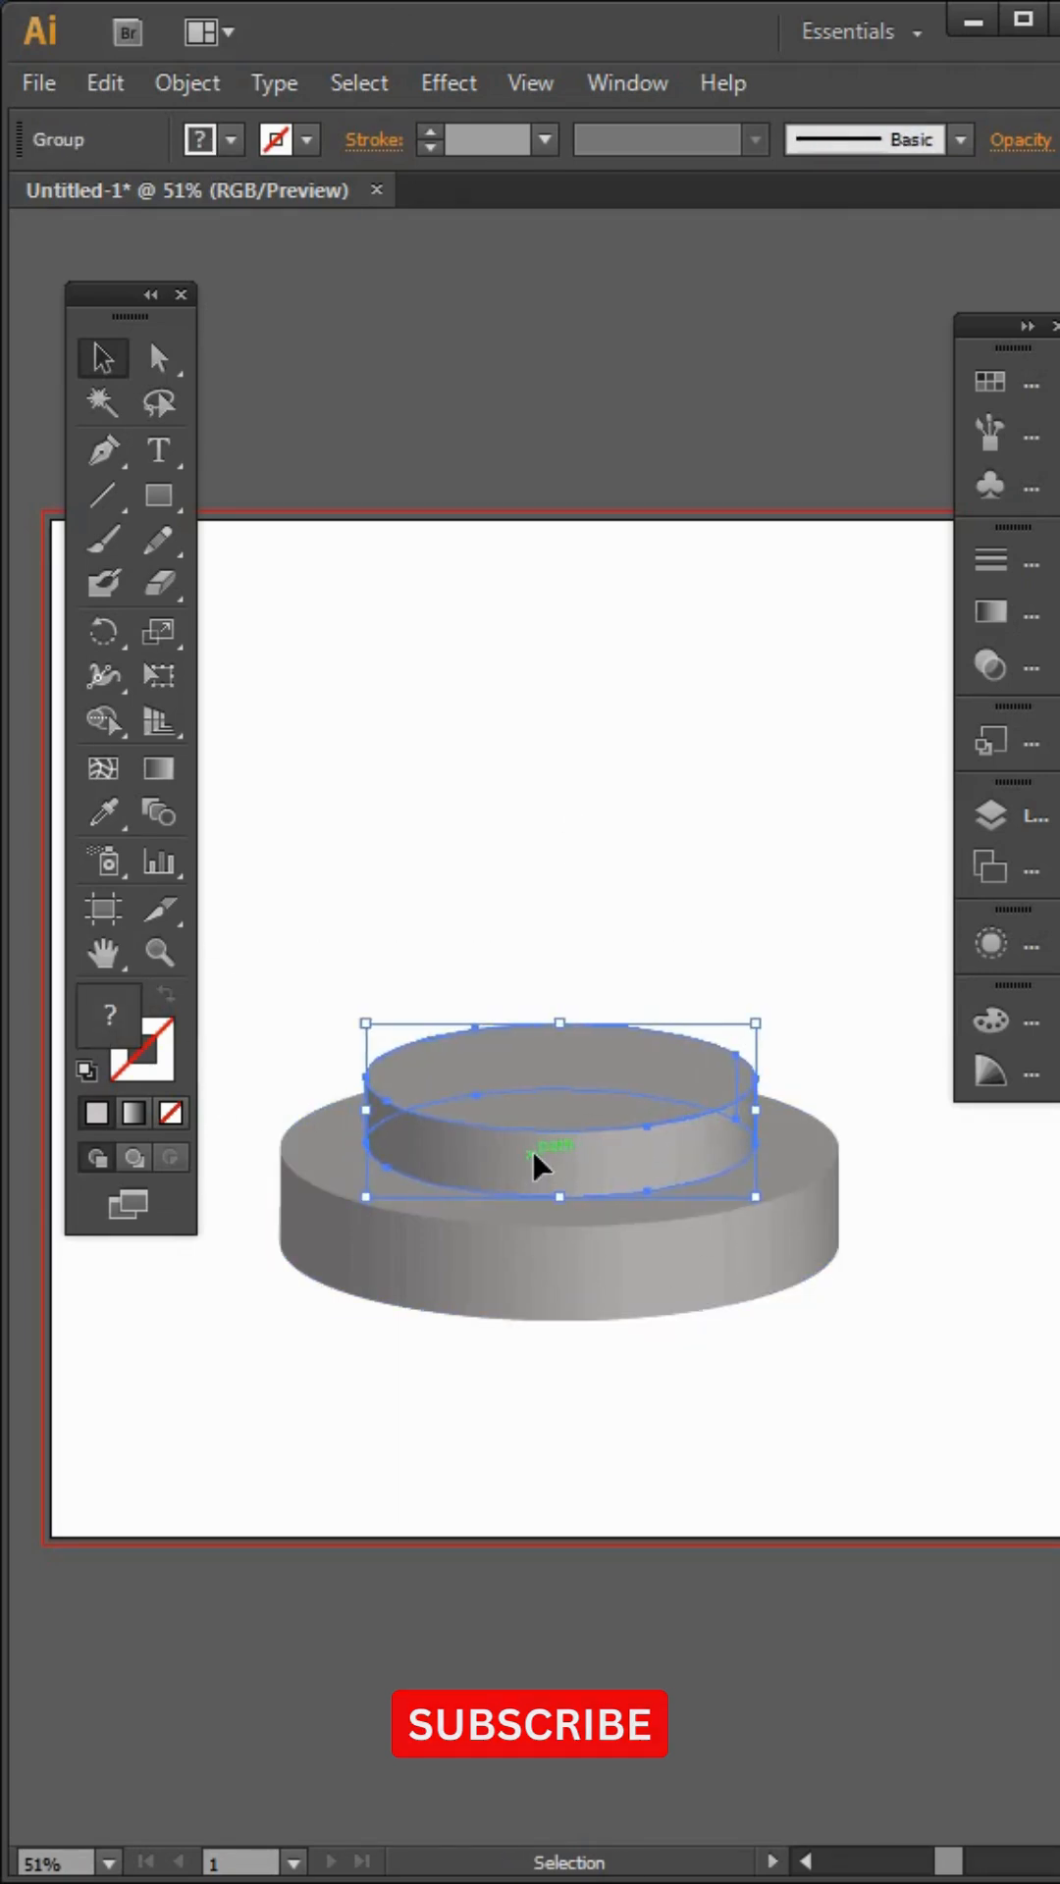